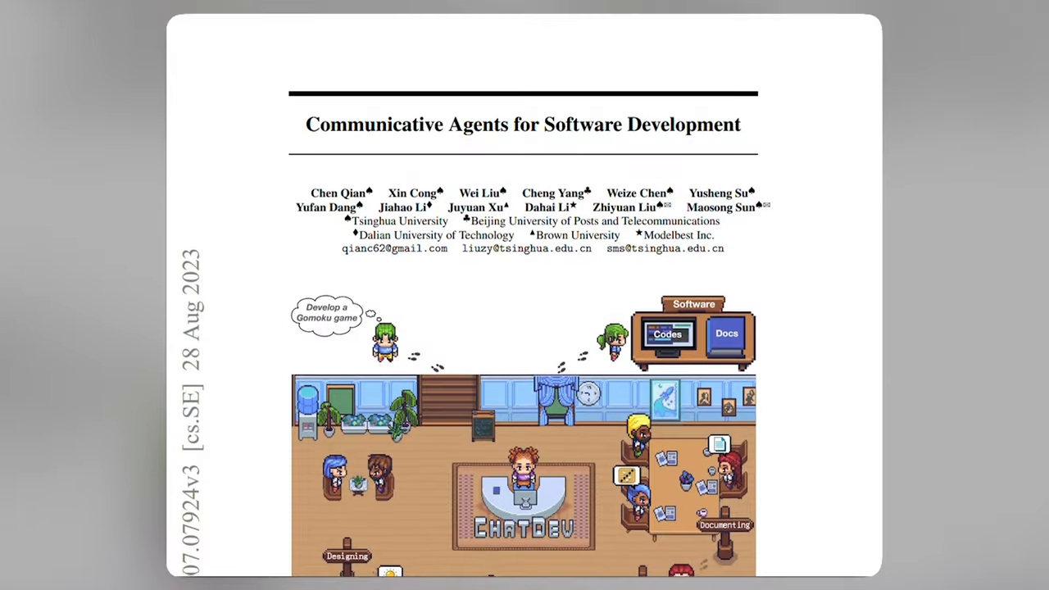
Step: Select the ExpenseSave .log file and confirm Open so it loads on the replay page
{"action": "scroll", "scroll_direction": "down", "scroll_amount": 3}
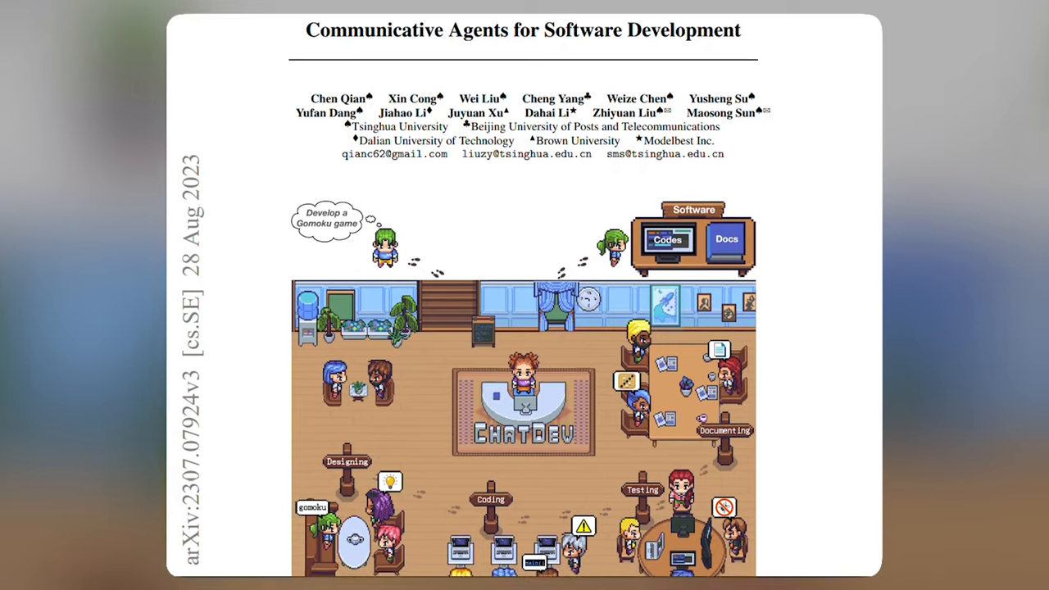
{"action": "scroll", "scroll_direction": "down", "scroll_amount": 3}
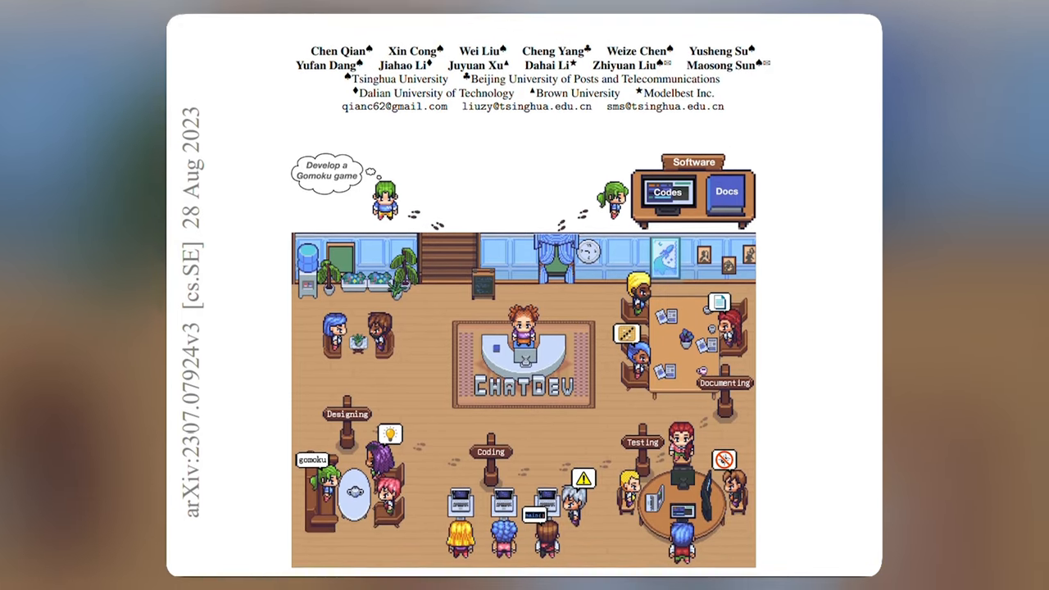
{"action": "scroll", "scroll_direction": "down", "scroll_amount": 3}
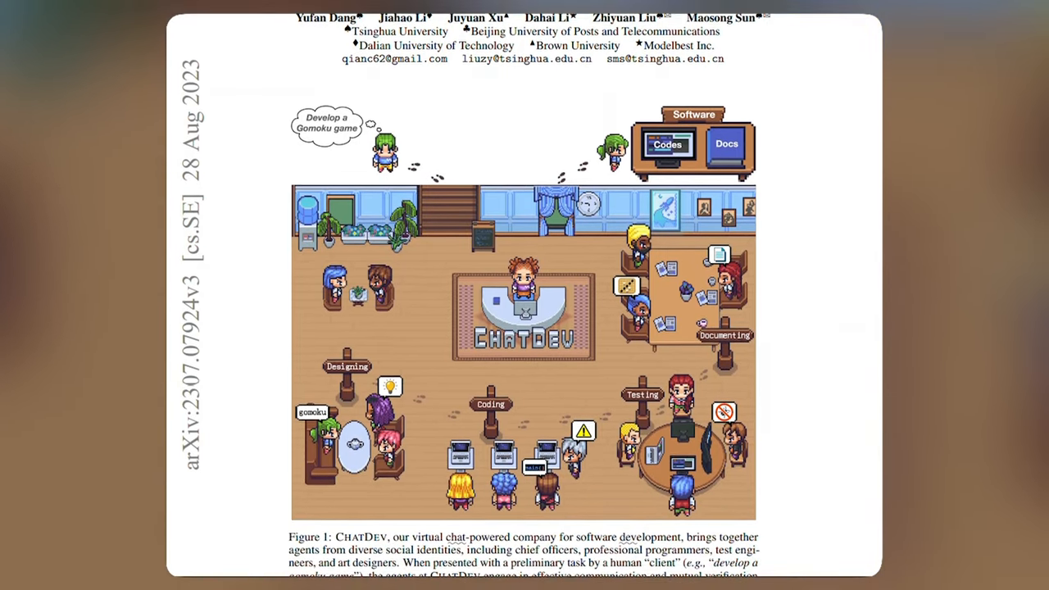
{"action": "scroll", "scroll_direction": "down", "scroll_amount": 3}
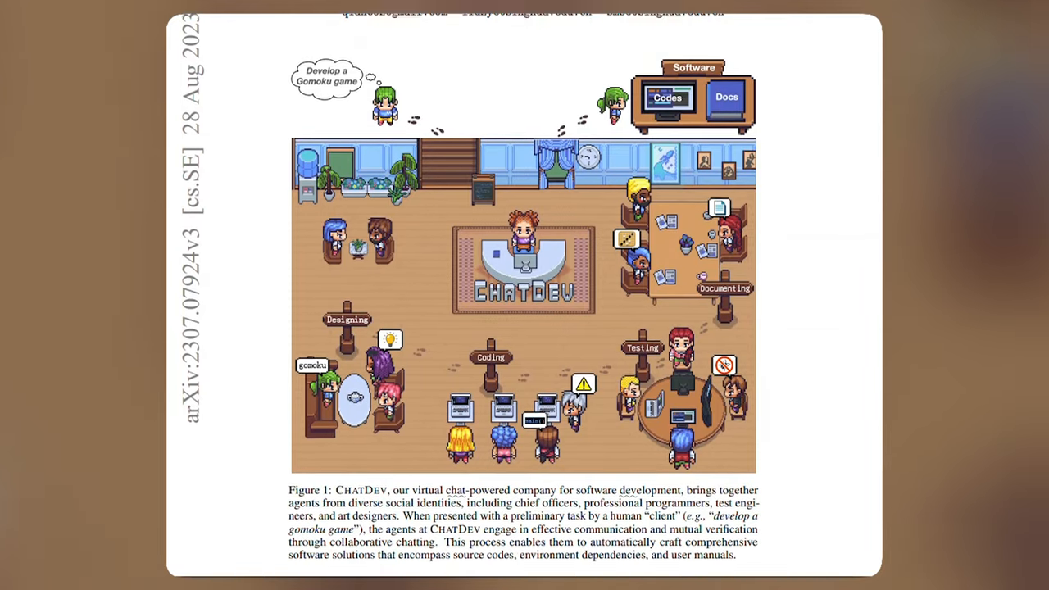
{"action": "scroll", "scroll_direction": "down", "scroll_amount": 3}
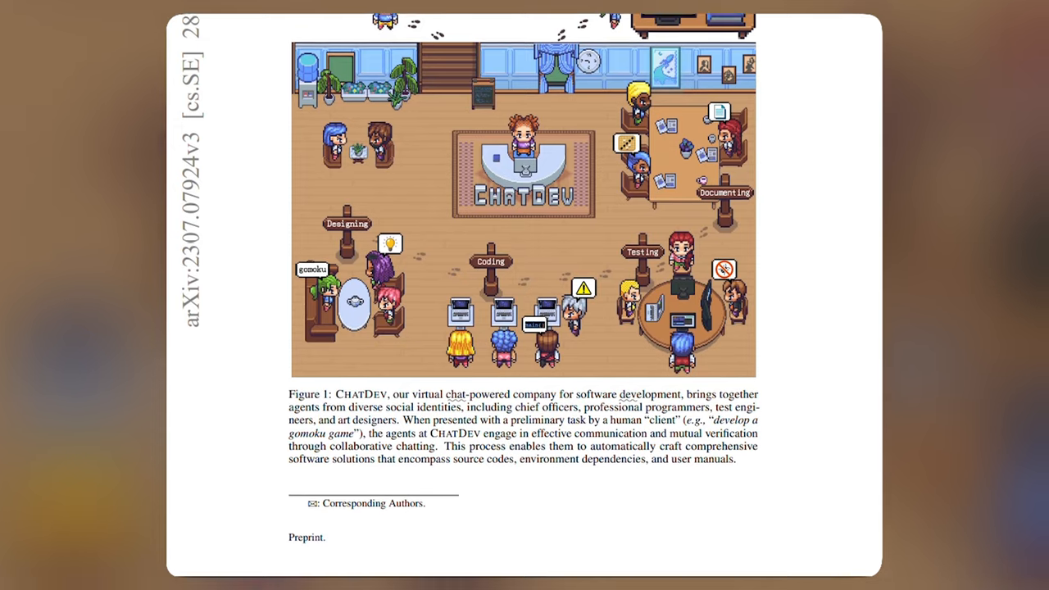
{"action": "scroll", "scroll_direction": "down", "scroll_amount": 3}
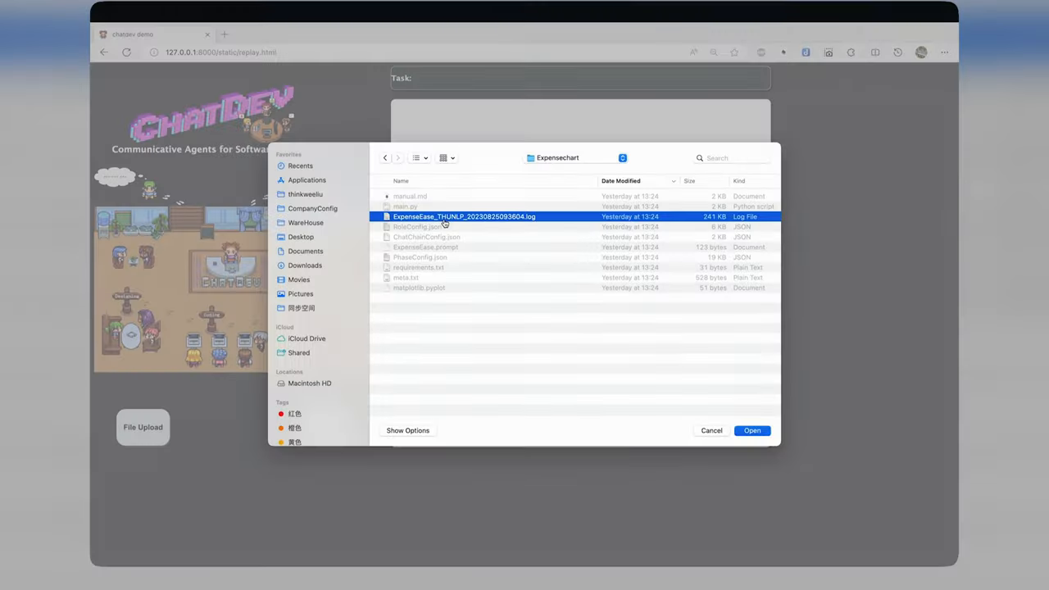
{"action": "left_click", "coordinate": [750, 429]}
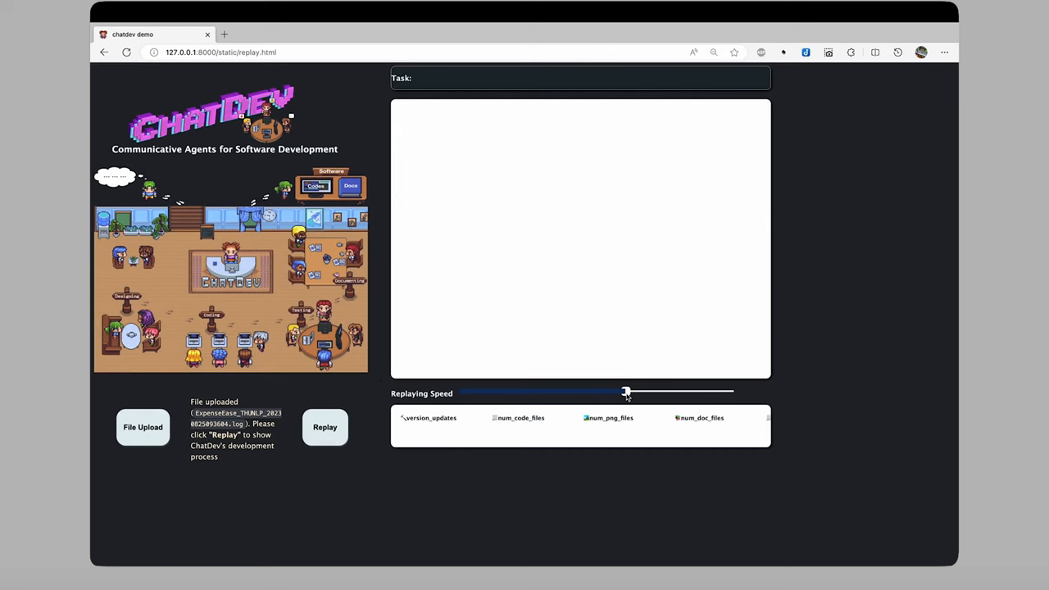
{"action": "left_click", "coordinate": [324, 426]}
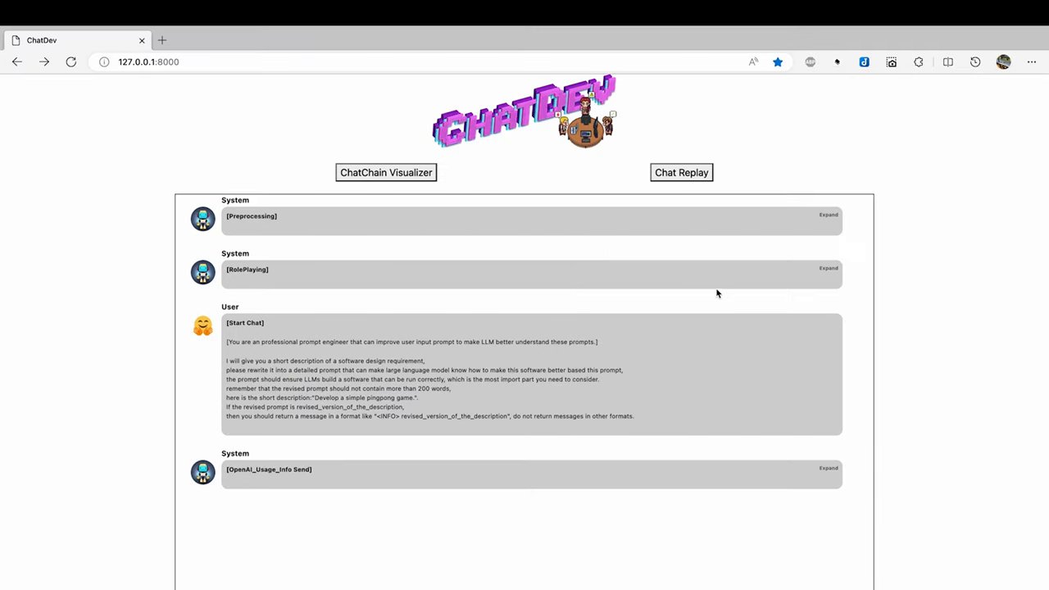
{"action": "mouse_move", "coordinate": [816, 377]}
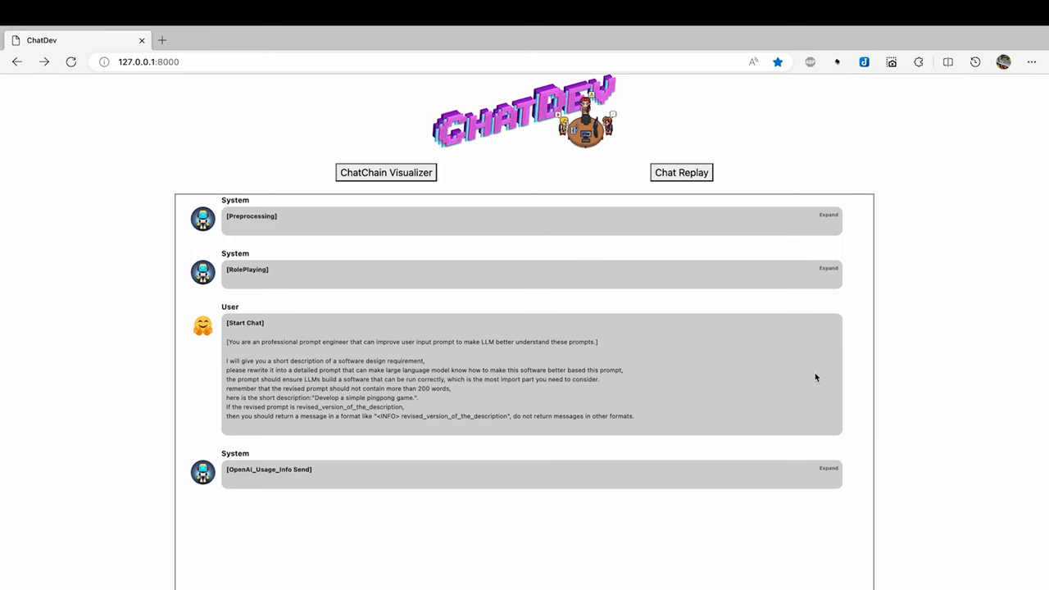
{"action": "mouse_move", "coordinate": [829, 269]}
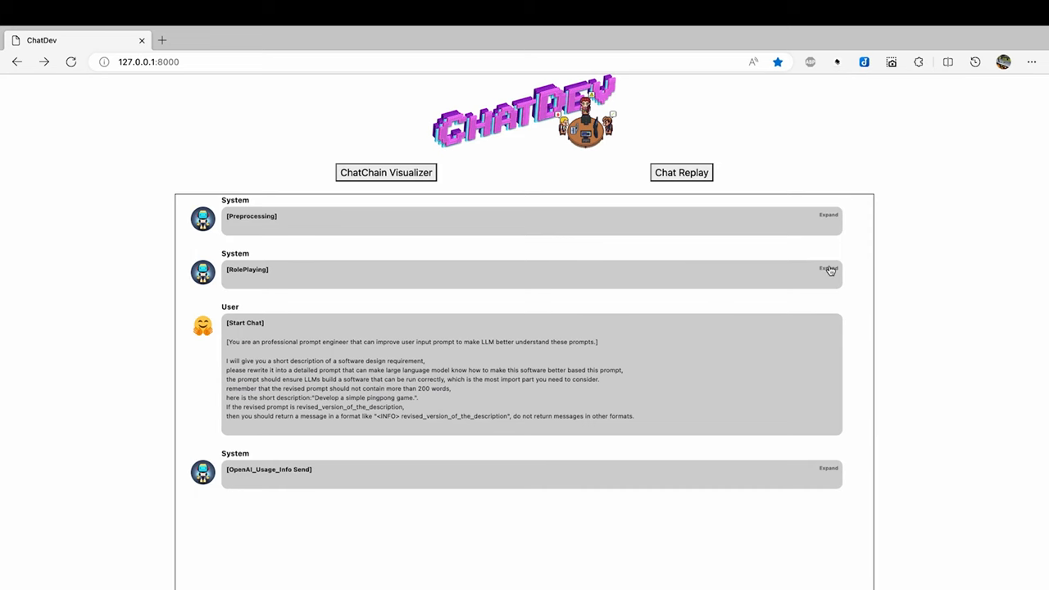
{"action": "left_click", "coordinate": [828, 269]}
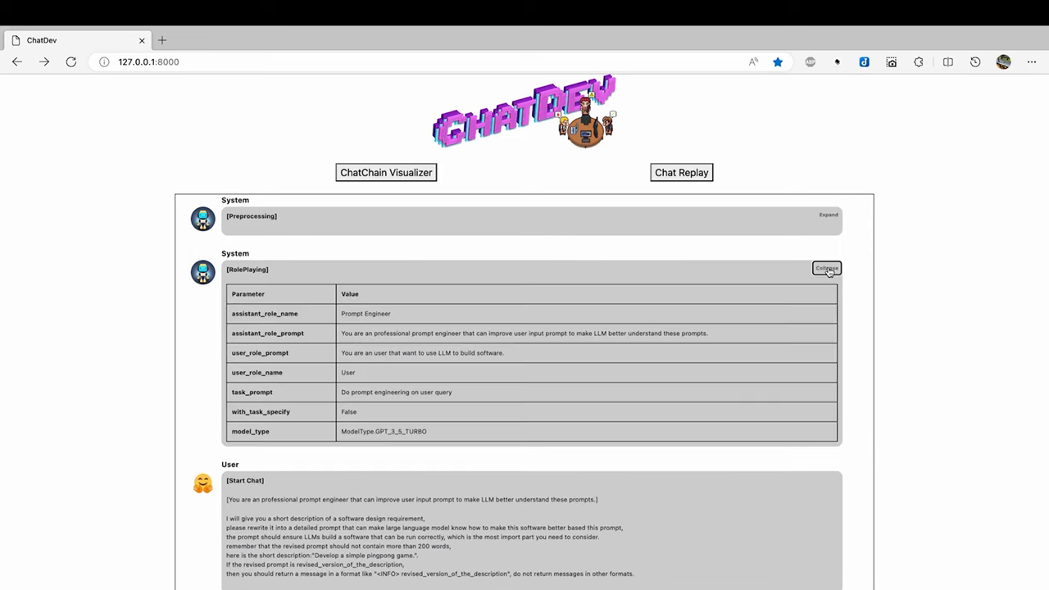
{"action": "left_click", "coordinate": [825, 269]}
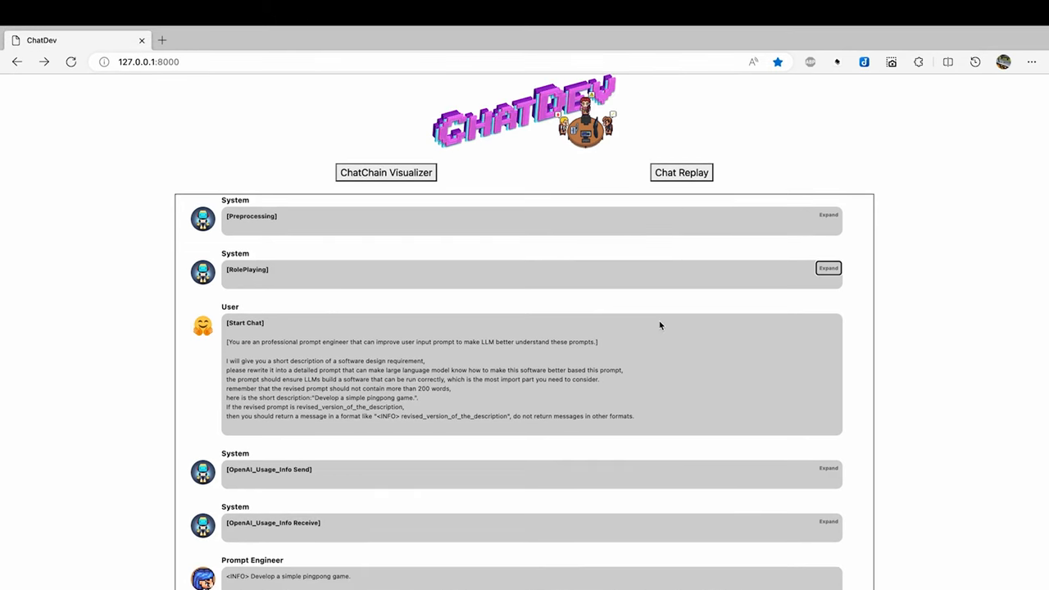
{"action": "scroll", "scroll_direction": "down", "scroll_amount": 3}
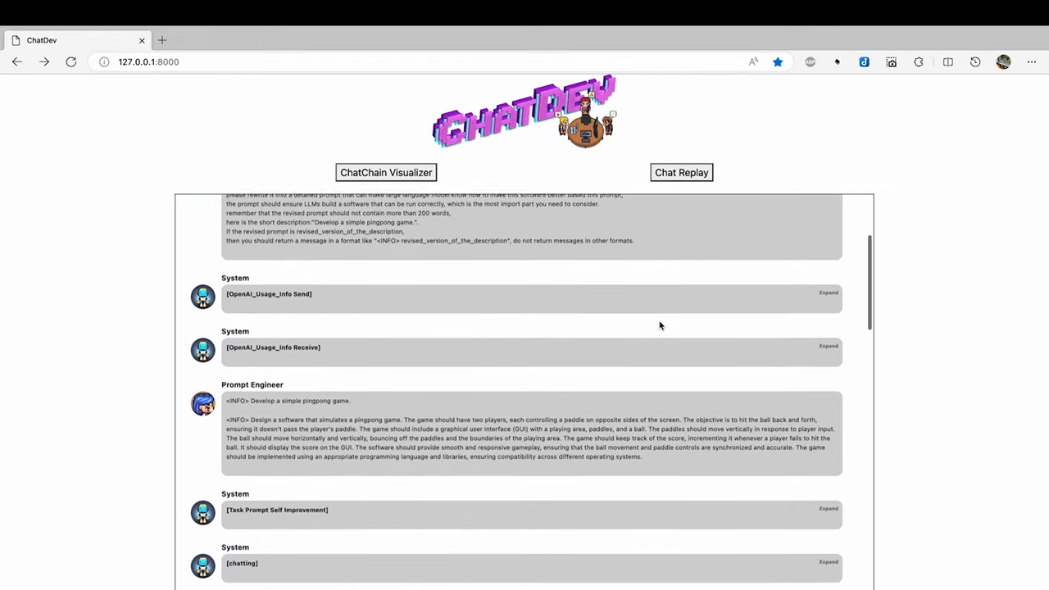
{"action": "scroll", "scroll_direction": "down", "scroll_amount": 3}
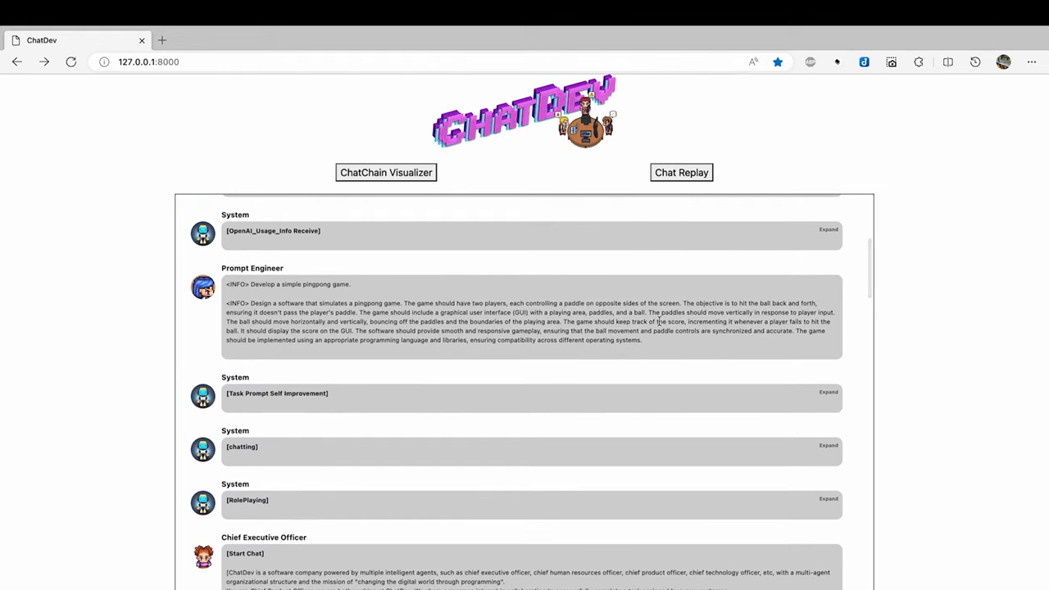
{"action": "scroll", "scroll_direction": "down", "scroll_amount": 3}
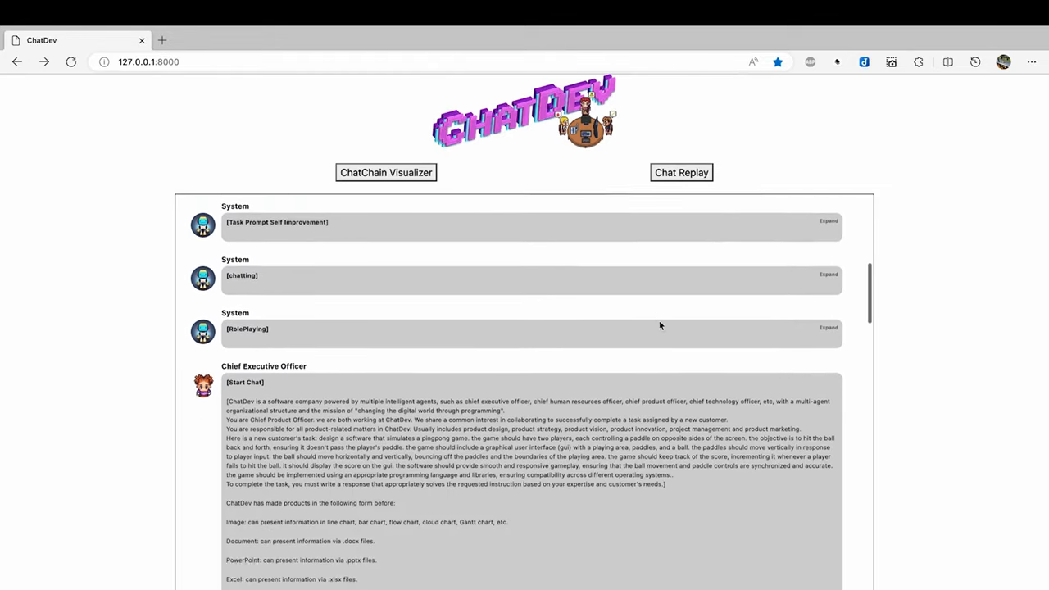
{"action": "scroll", "scroll_direction": "down", "scroll_amount": 3}
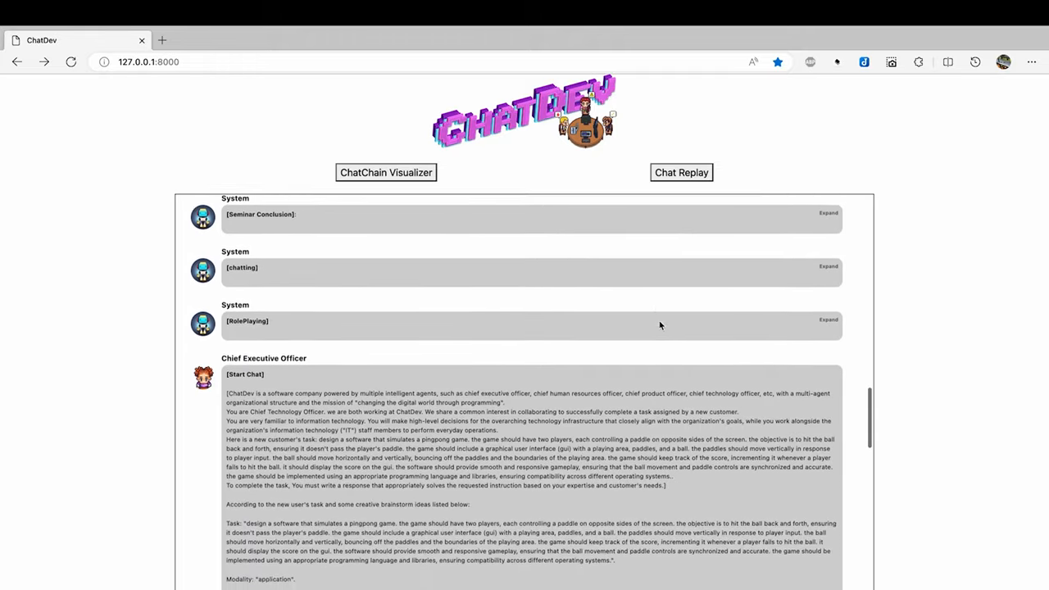
{"action": "scroll", "scroll_direction": "down", "scroll_amount": 3}
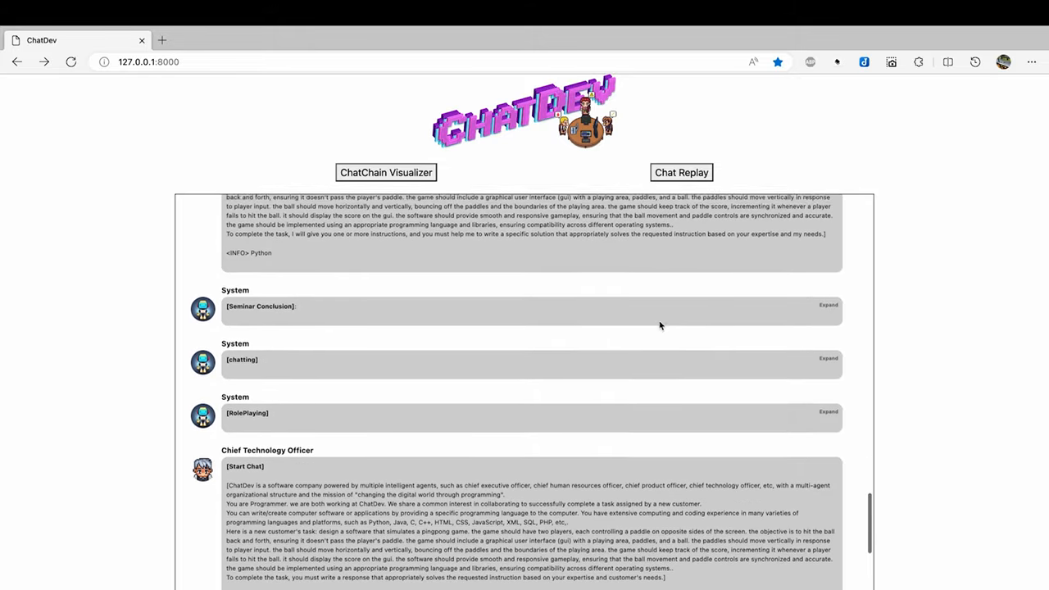
{"action": "scroll", "scroll_direction": "down", "scroll_amount": 3}
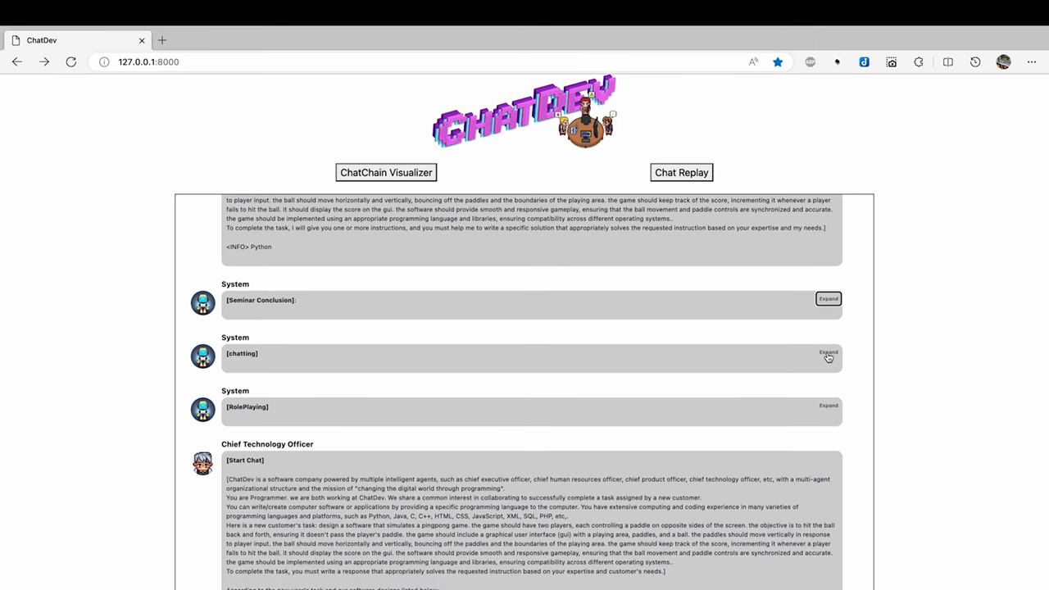
{"action": "left_click", "coordinate": [827, 354]}
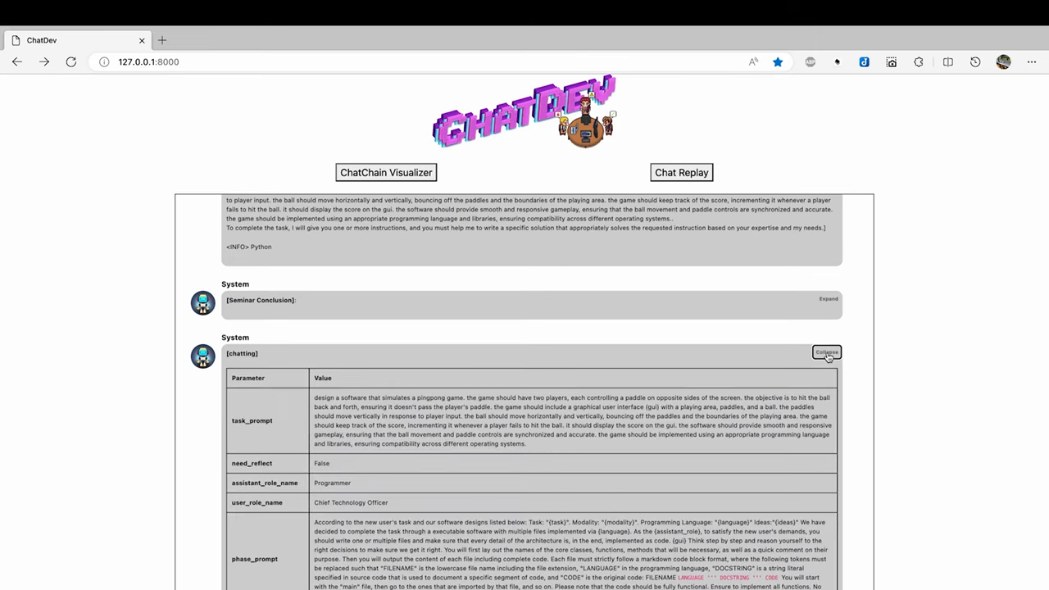
{"action": "left_click", "coordinate": [825, 354]}
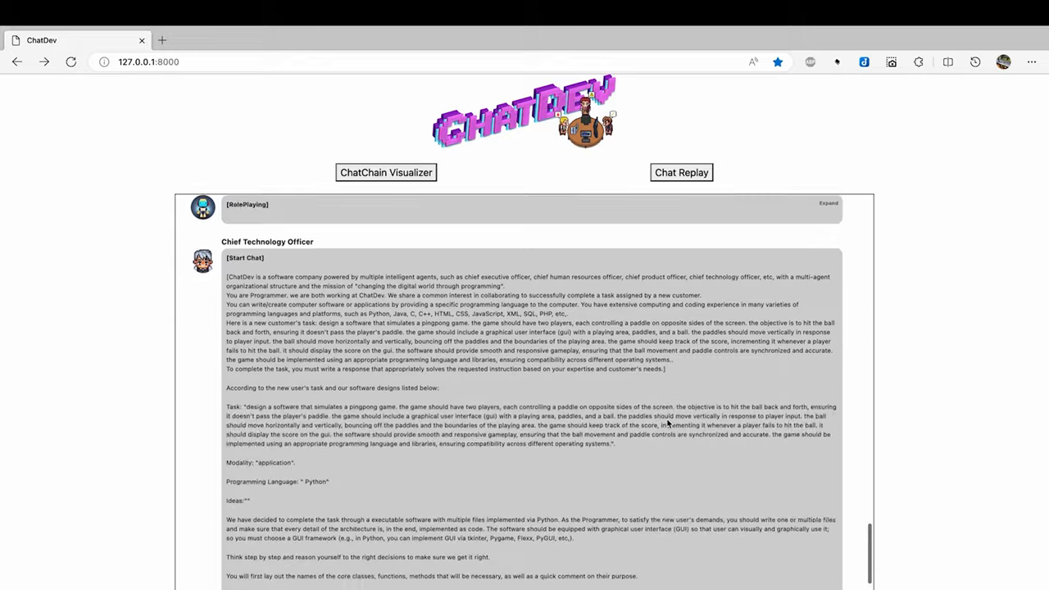
{"action": "scroll", "scroll_direction": "down", "scroll_amount": 3}
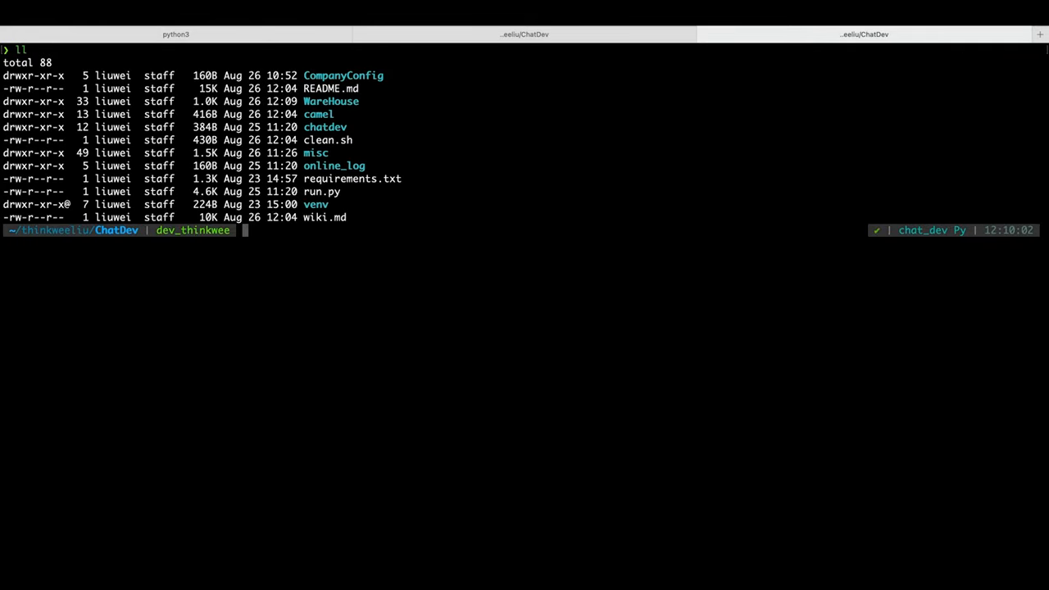
Step: Run python3 online_log/app.py and start replaying the uploaded Gomoku development log
{"action": "type", "text": "python3 online_log/app.py"}
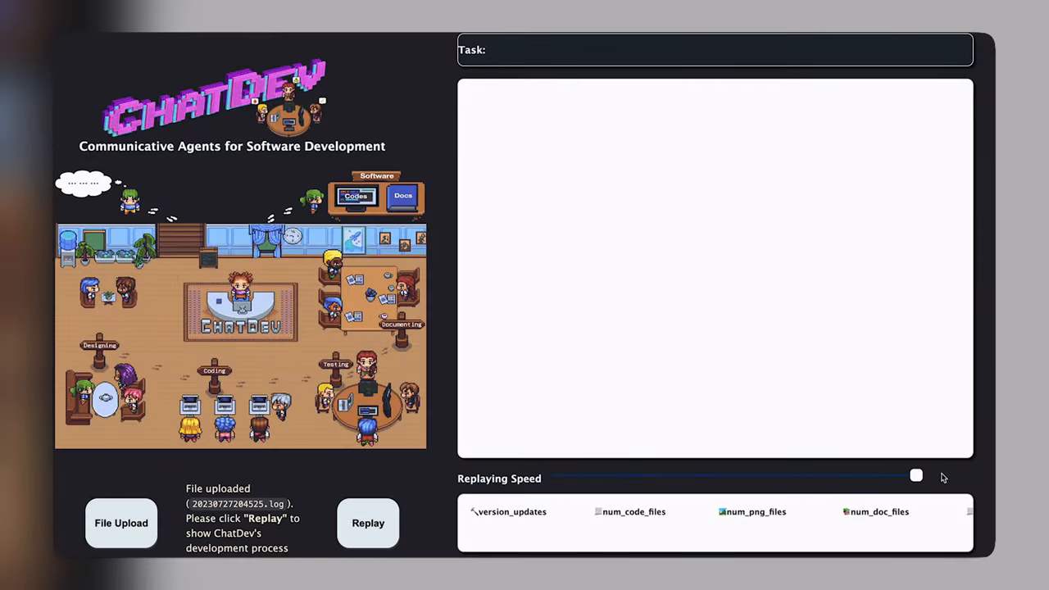
{"action": "left_click", "coordinate": [367, 523]}
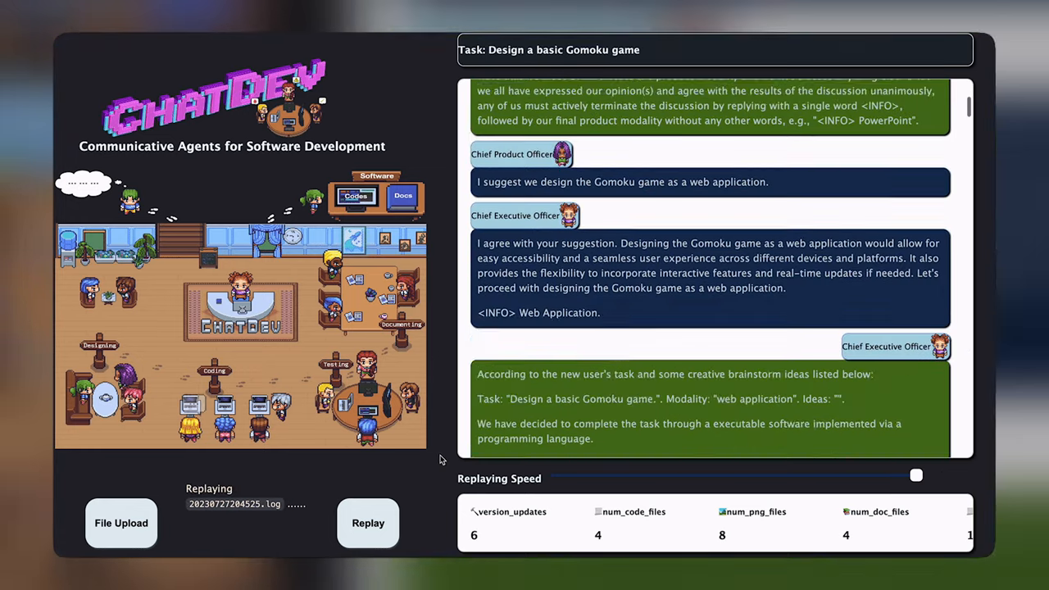